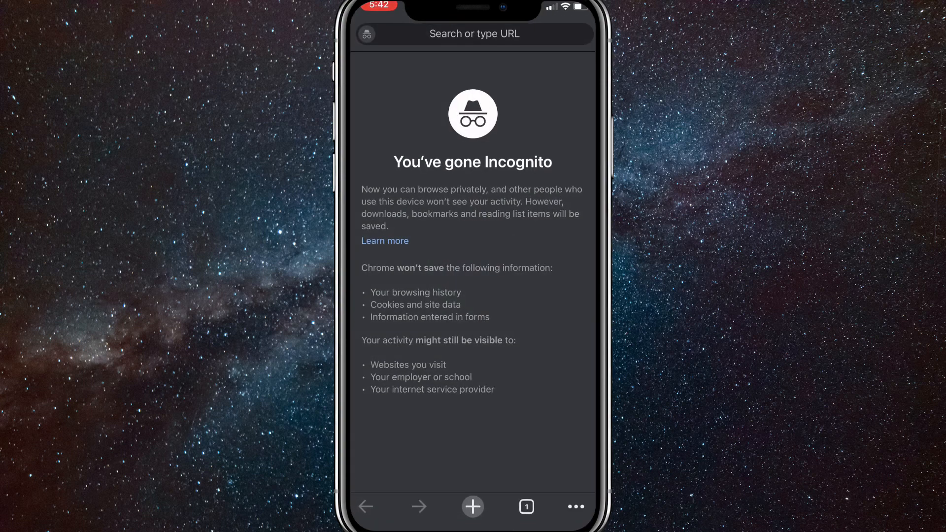
Search Google for 'roblox shirt template' and view a plain white template in image results.
text(roblox.com)
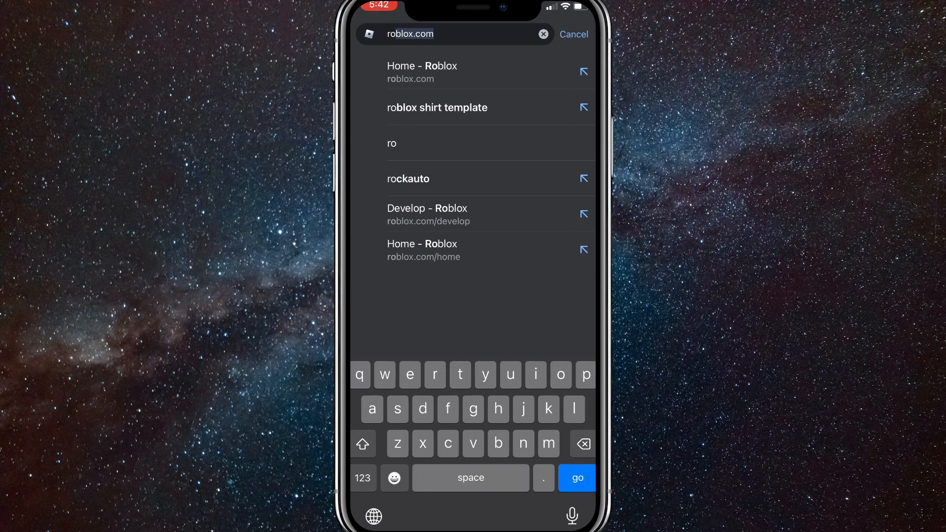
click(438, 107)
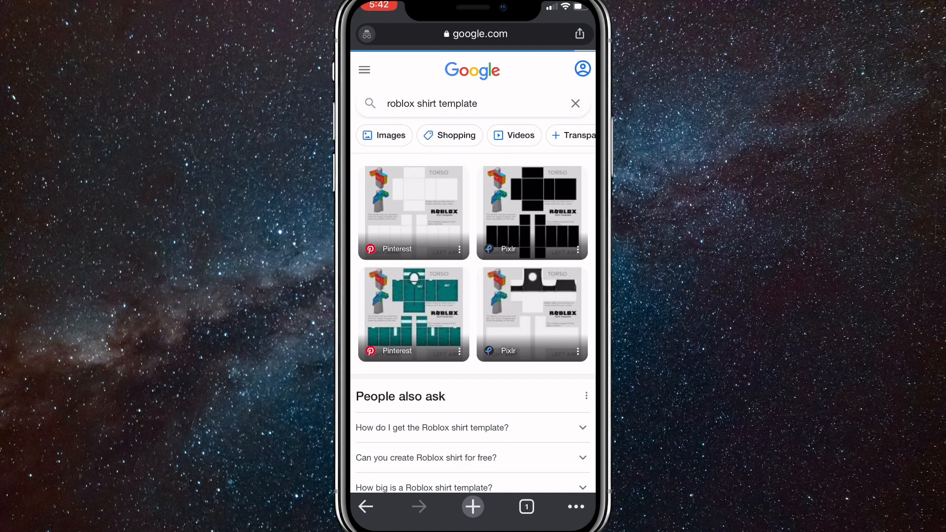
click(392, 135)
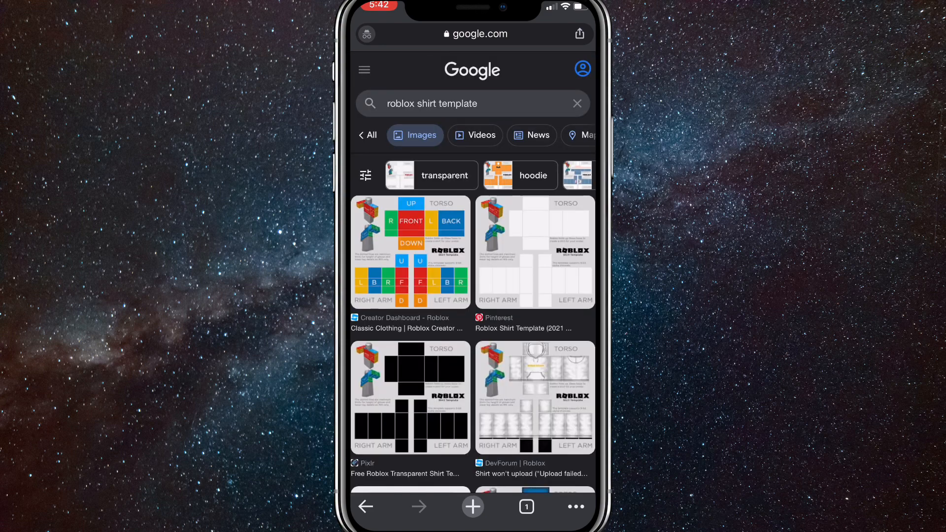
click(536, 252)
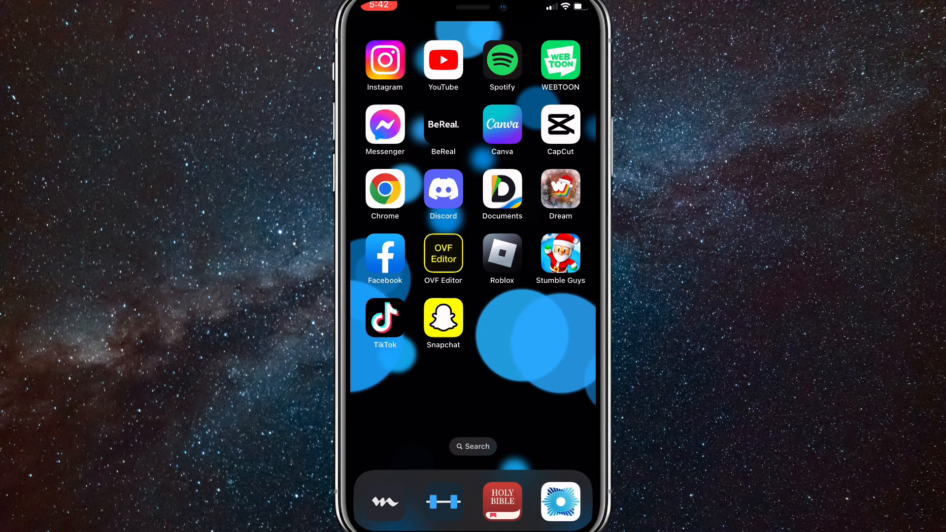
Launch ibisPaint X from Spotlight search to reach My Gallery.
click(473, 446)
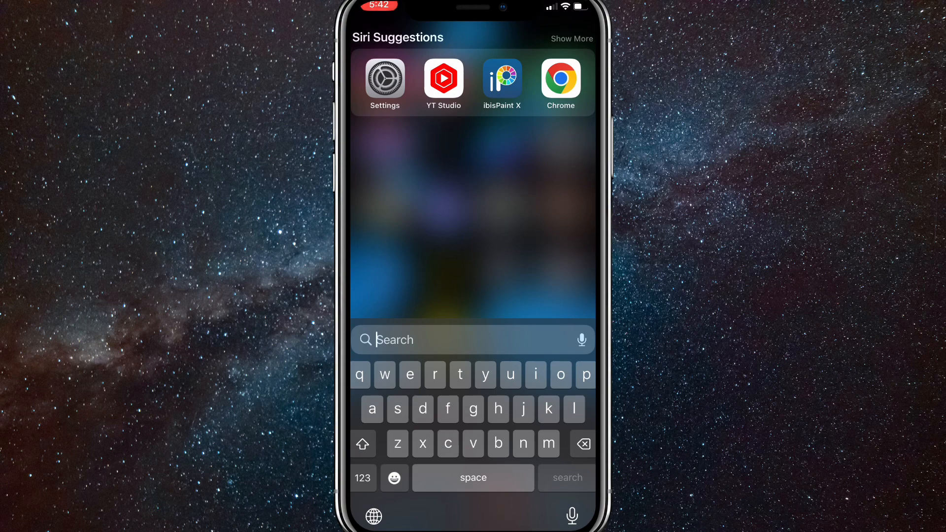
click(502, 78)
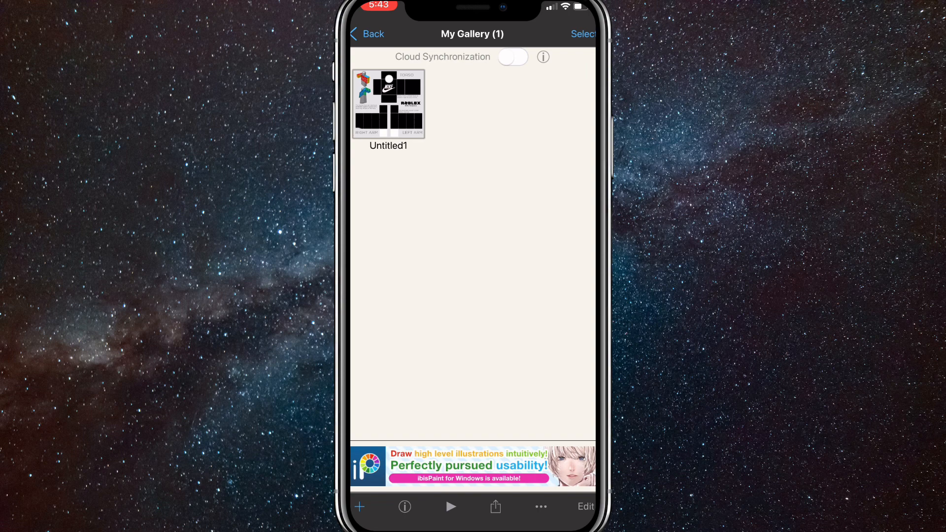
Create a new canvas by importing the white Roblox shirt template from Photos.
click(360, 507)
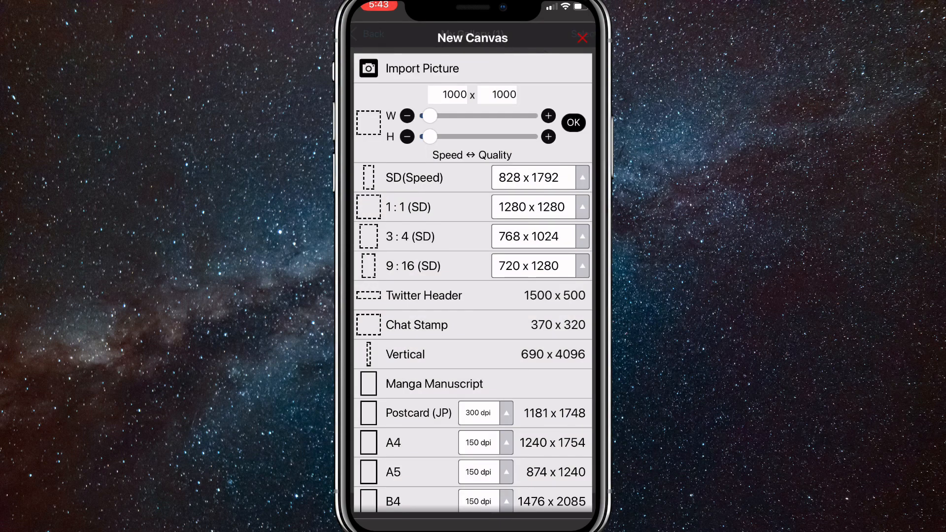
click(422, 69)
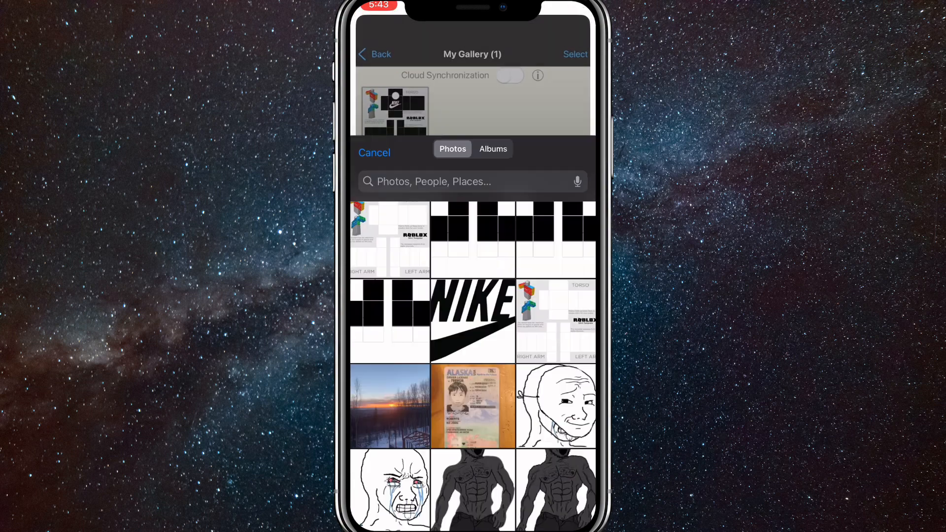
scroll(down, 3)
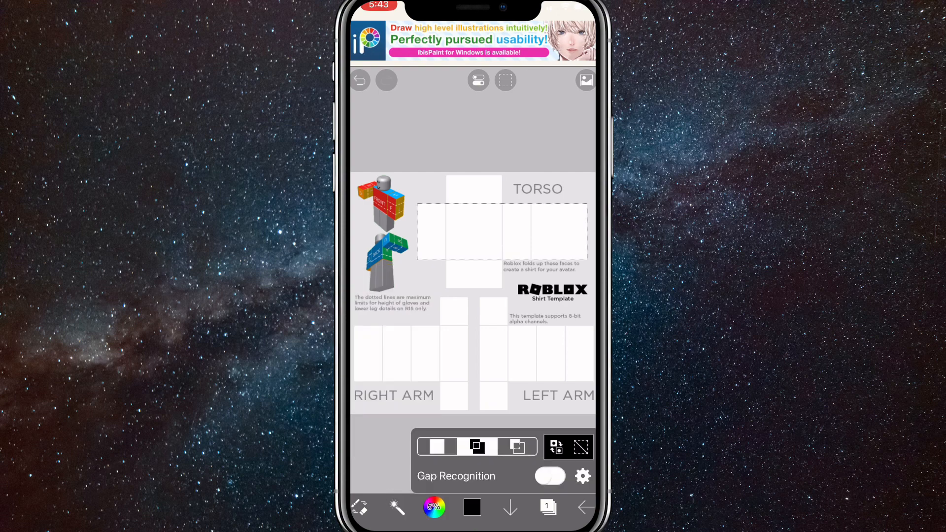
Fill the template's torso black, undoing a stray eraser stroke, and start the white neckline.
click(547, 520)
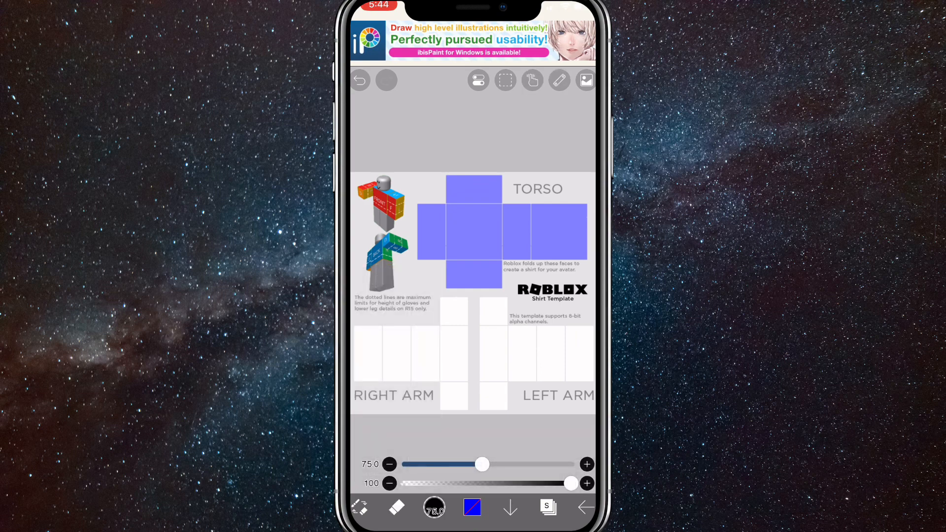
click(360, 80)
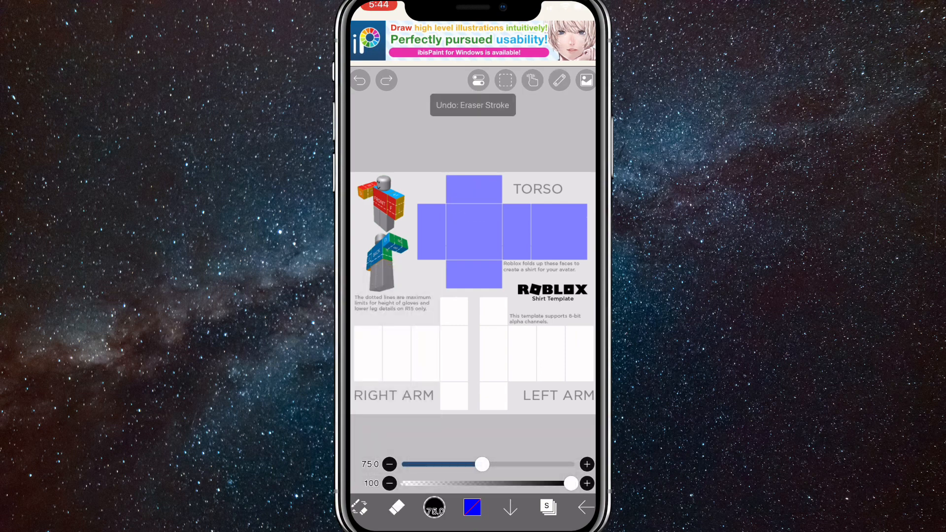
click(475, 210)
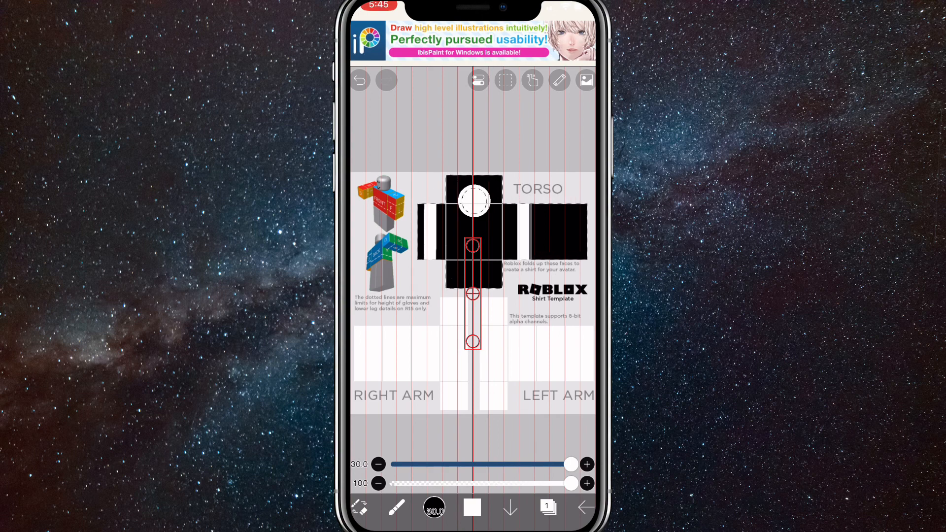
Insert the muscular figure photo as a layer centred on the torso and dismiss the Selection Layer alert.
click(586, 79)
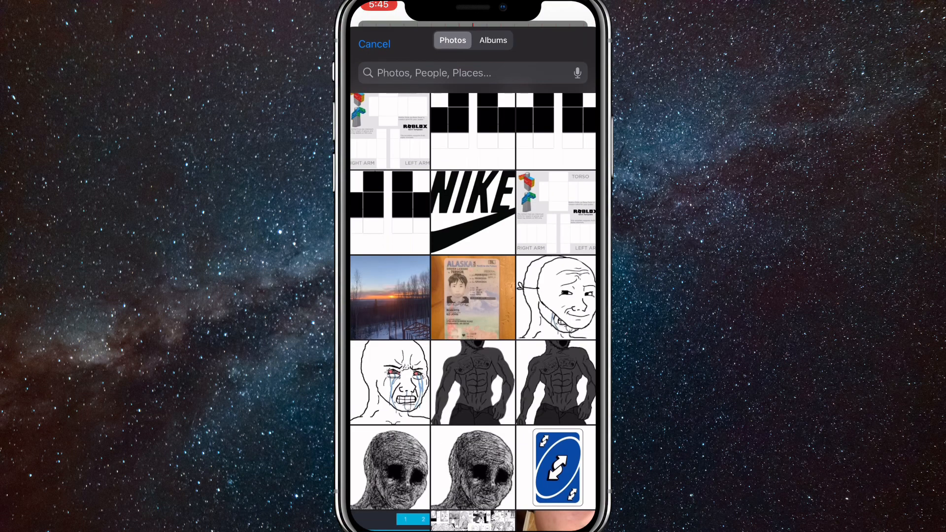
click(472, 383)
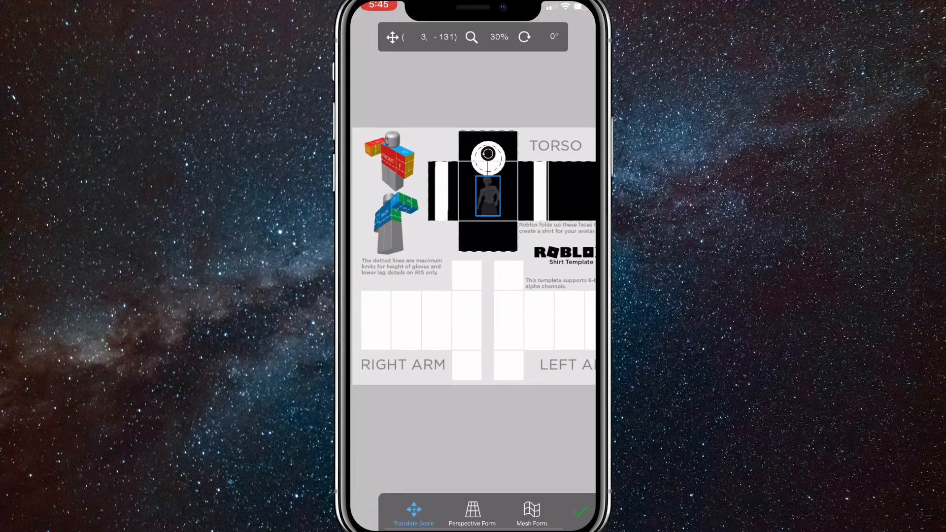
click(585, 526)
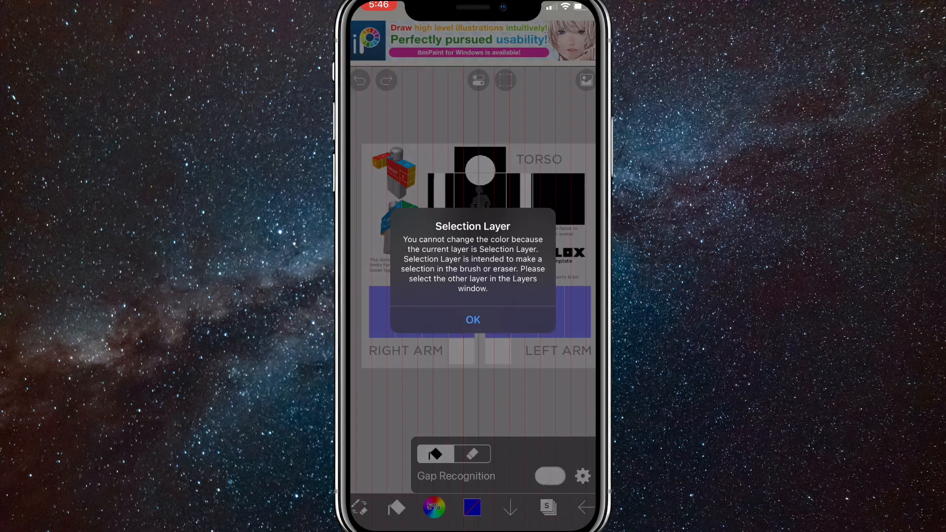
click(473, 320)
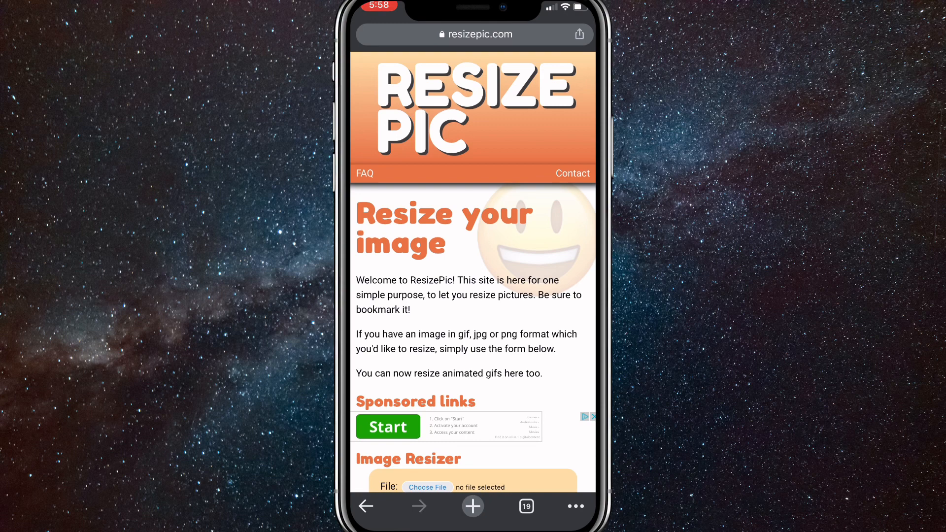
Load the striped template from the photo library and resize it to 585 by 559 pixels.
scroll(down, 3)
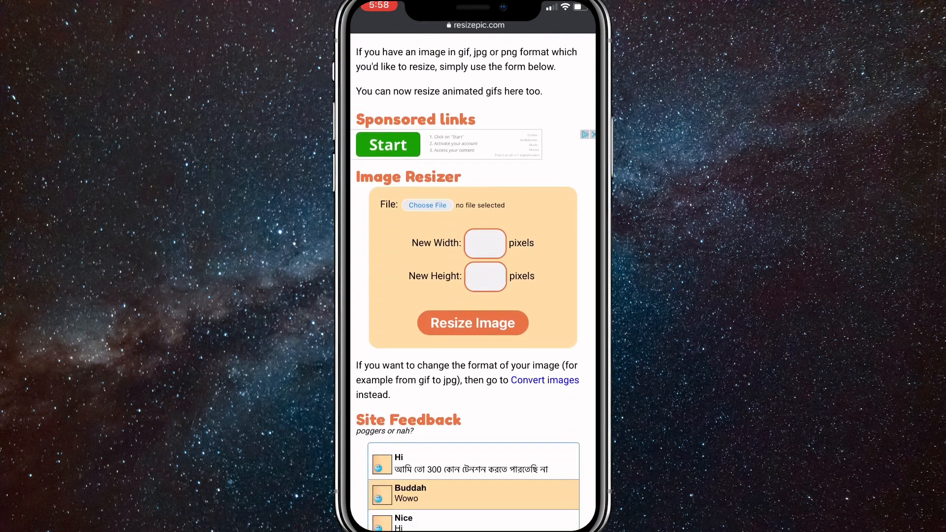
click(428, 205)
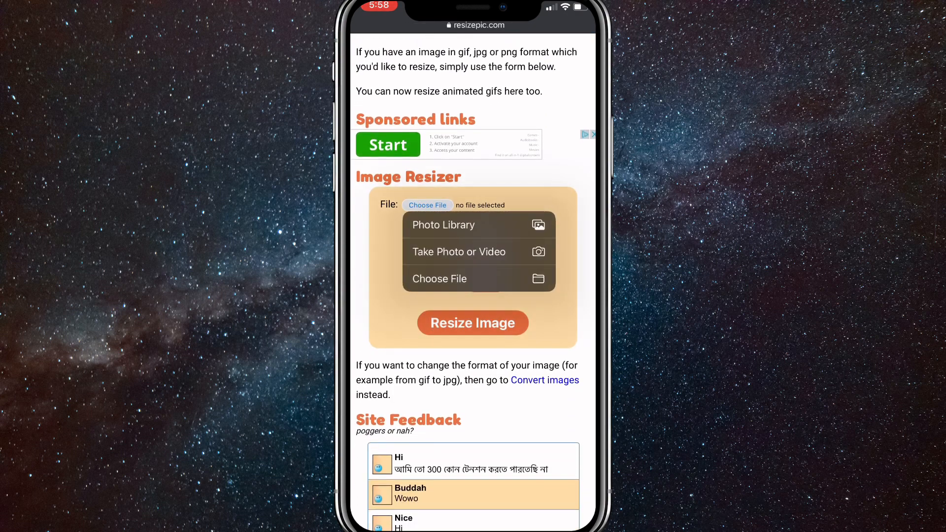
click(444, 225)
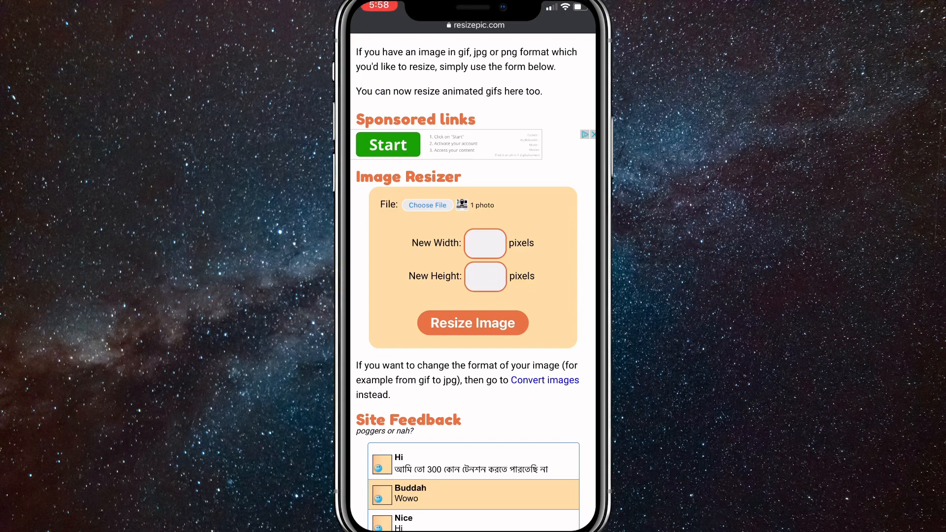
click(485, 243)
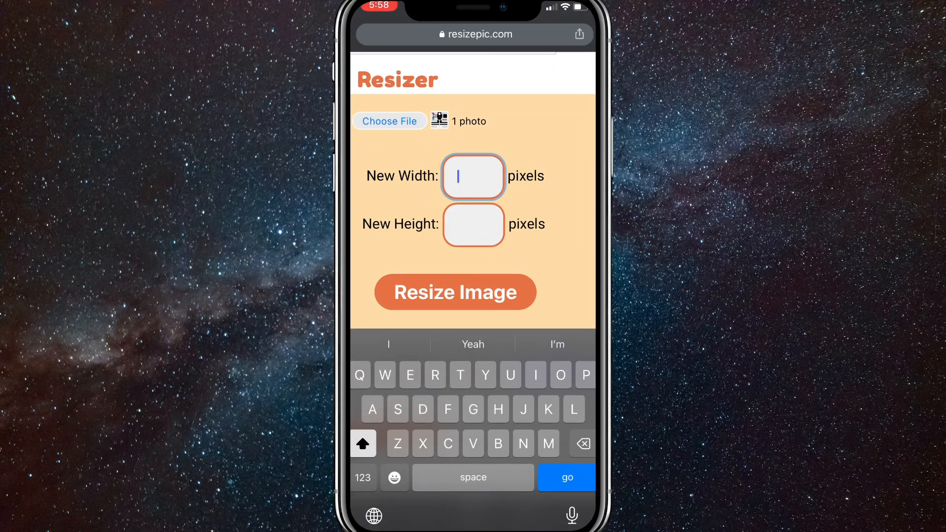
text(585)
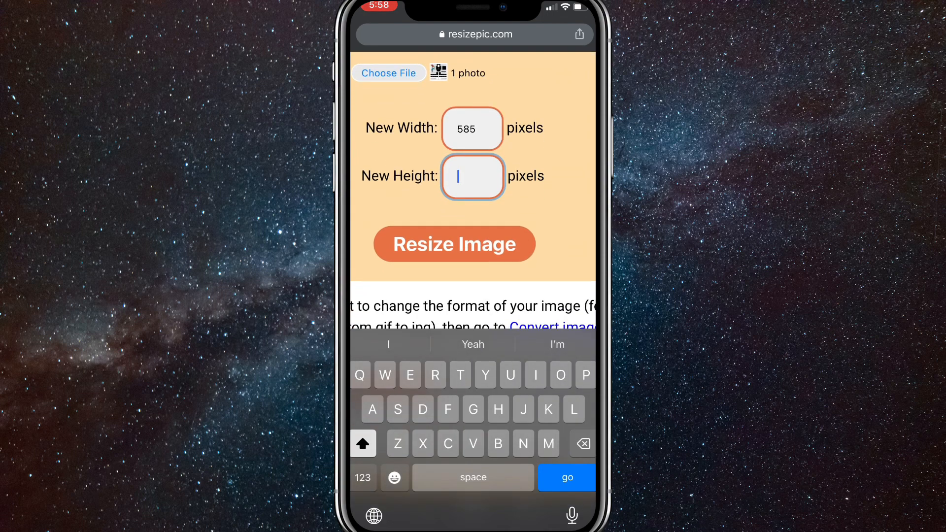
text(559)
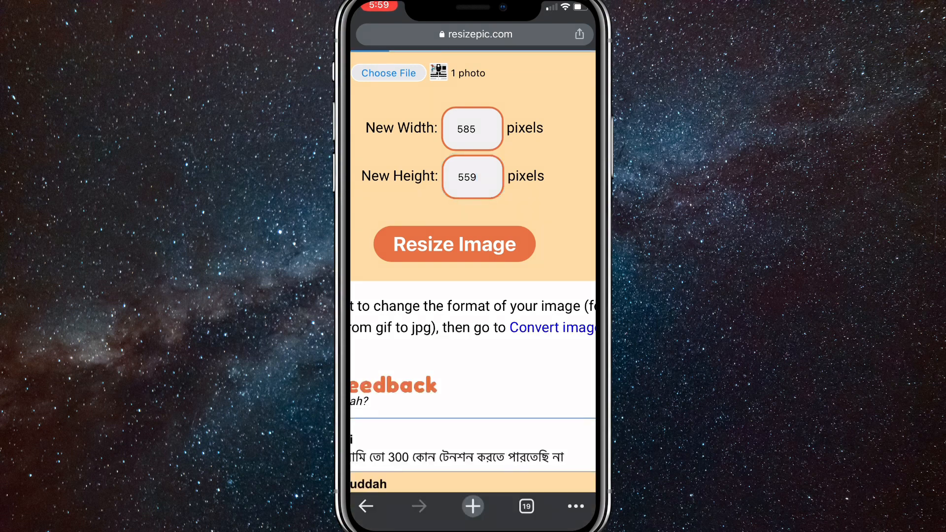
click(454, 244)
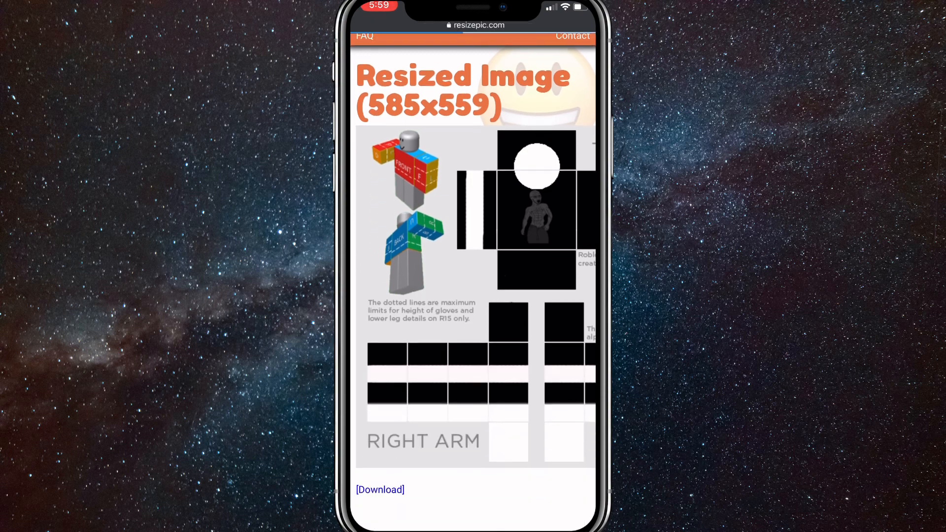
Scroll down to view the resized 585x559 image.
scroll(down, 3)
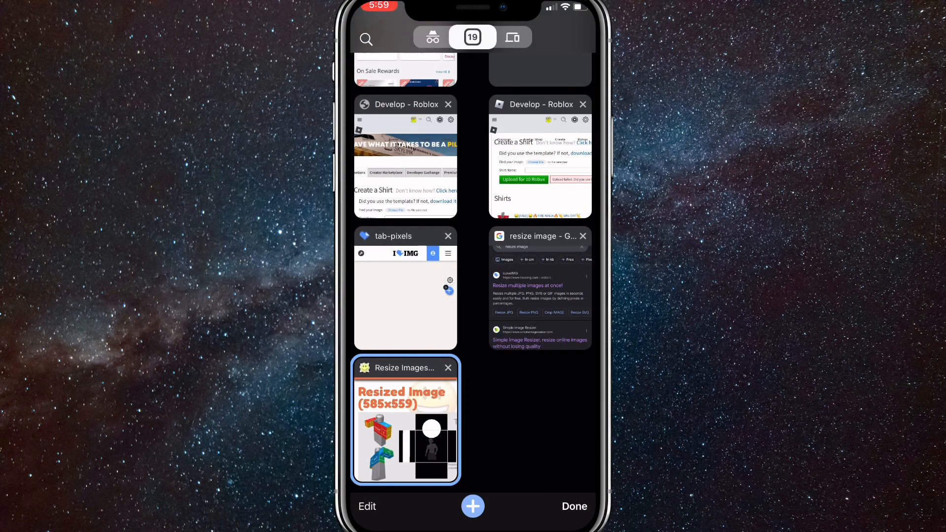
Open roblox.com in a new tab and continue using Roblox in the browser.
click(473, 507)
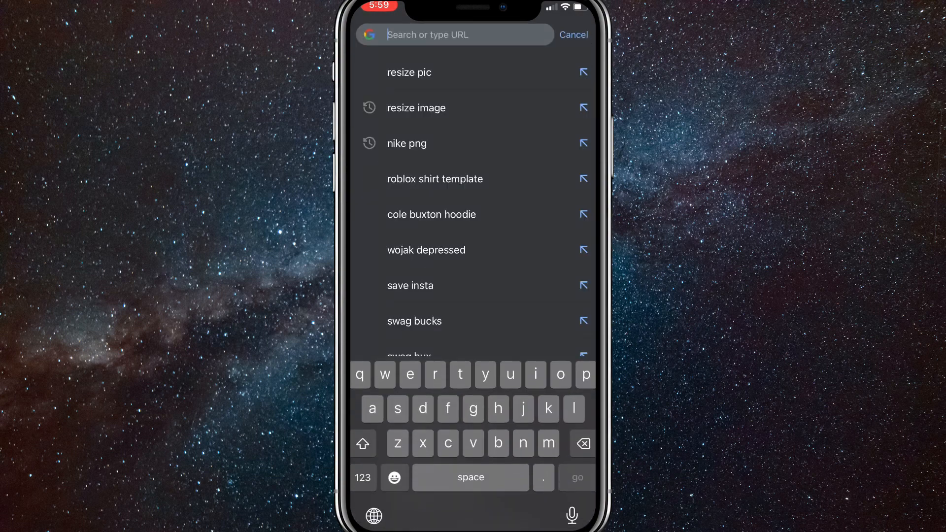
text(roblox.com)
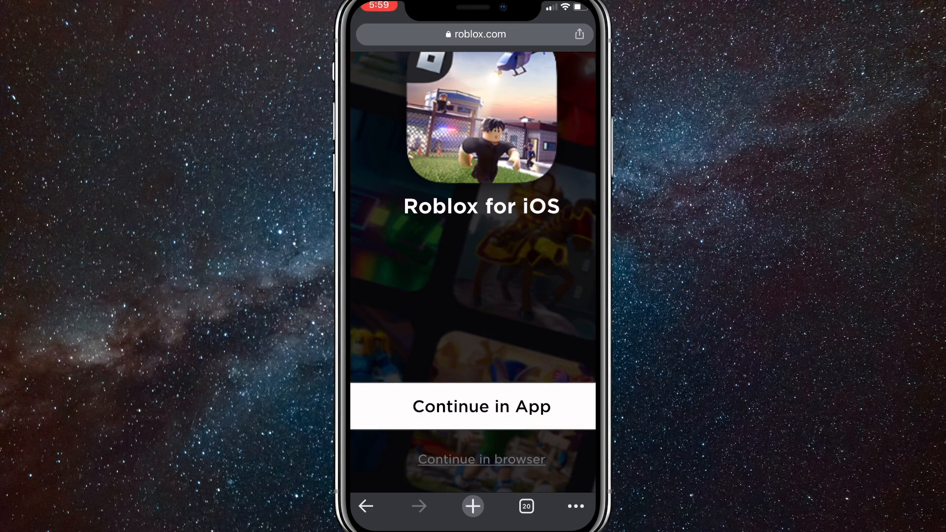
click(481, 460)
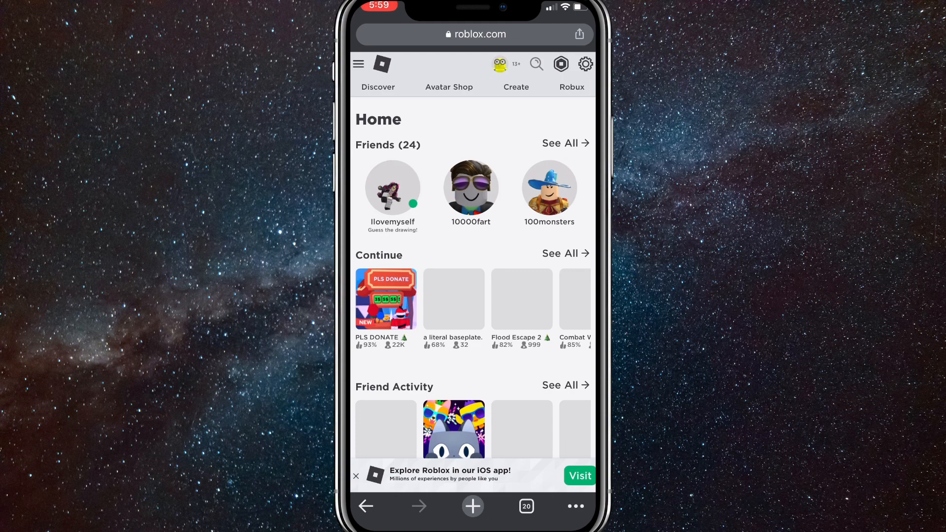
Go to Create, switch to Group Creations and open the Shirts upload page.
click(576, 507)
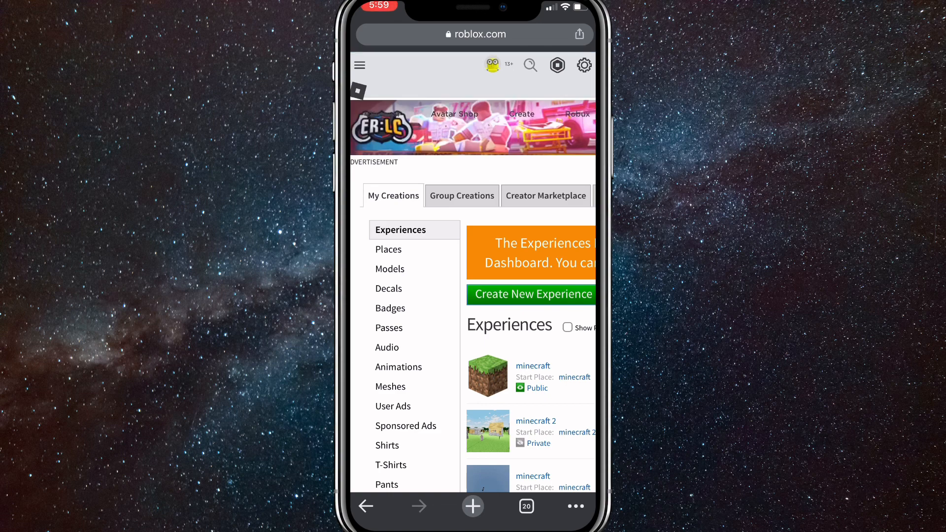
scroll(down, 3)
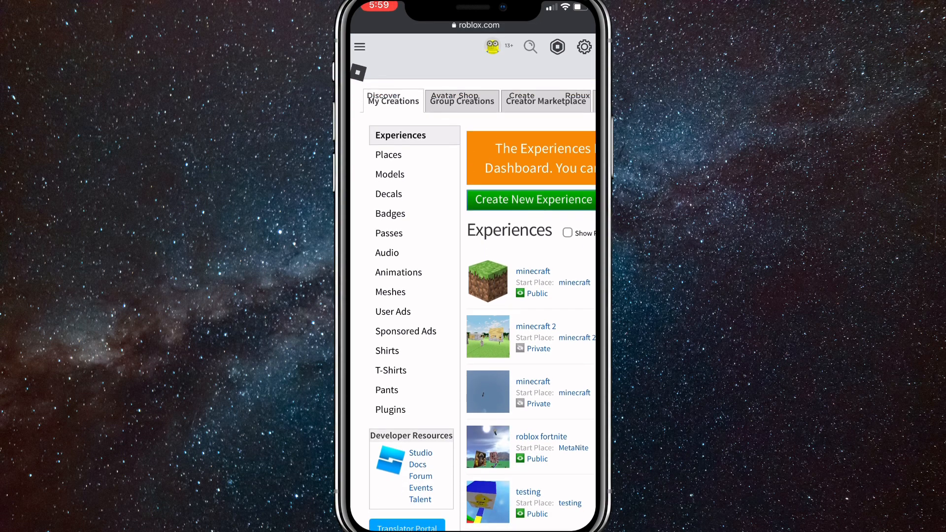
scroll(down, 3)
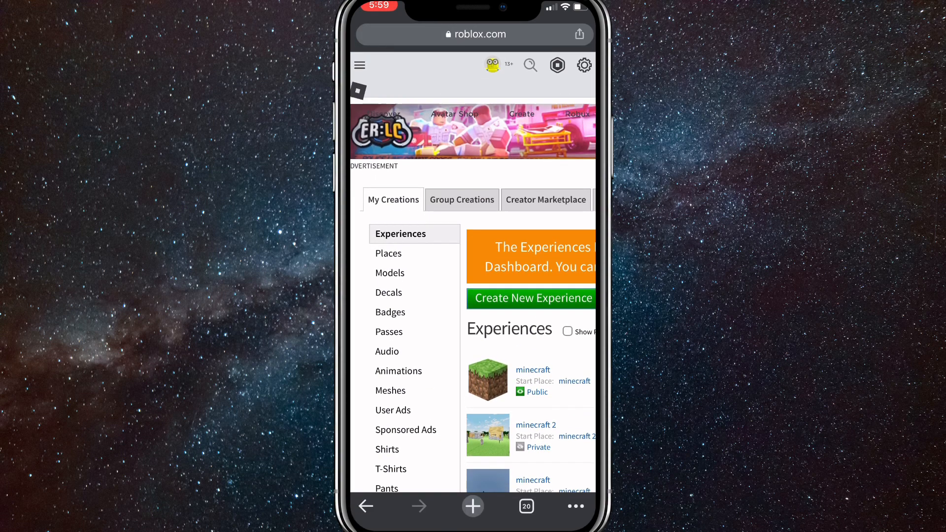
click(462, 199)
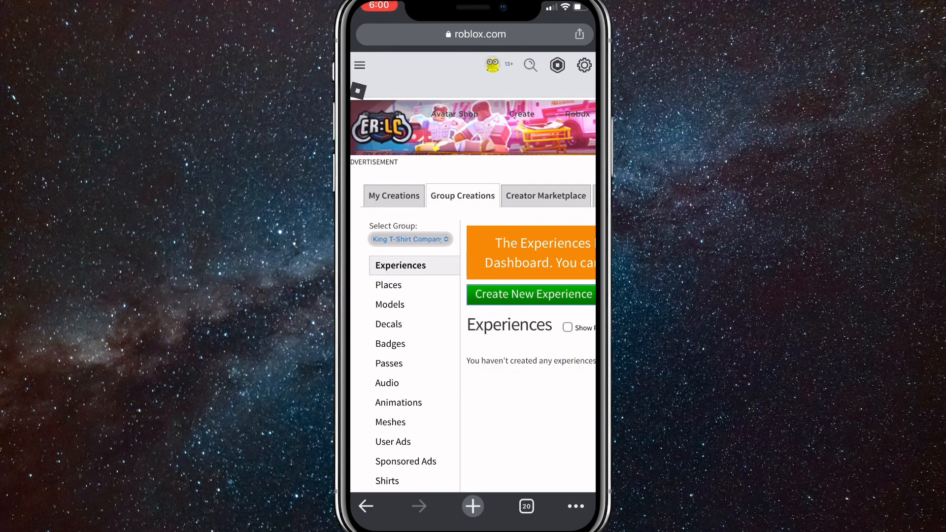
click(410, 239)
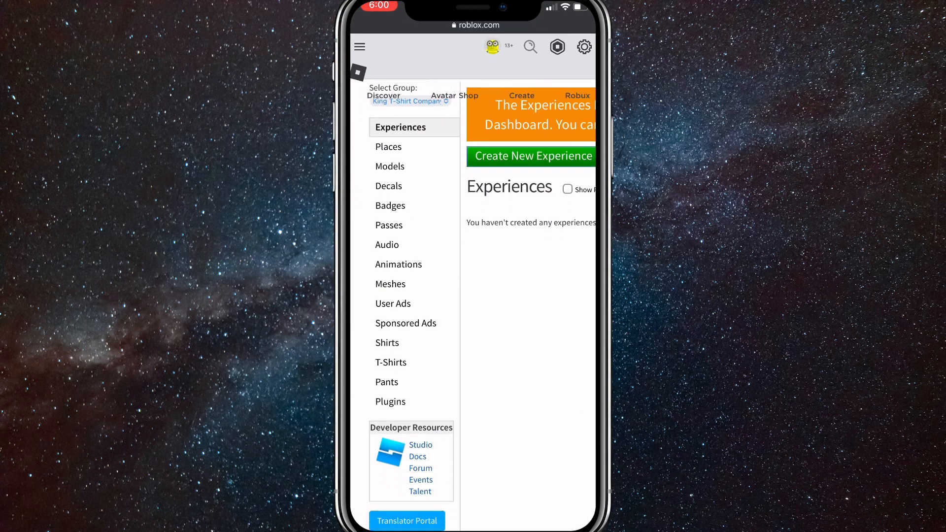
scroll(down, 3)
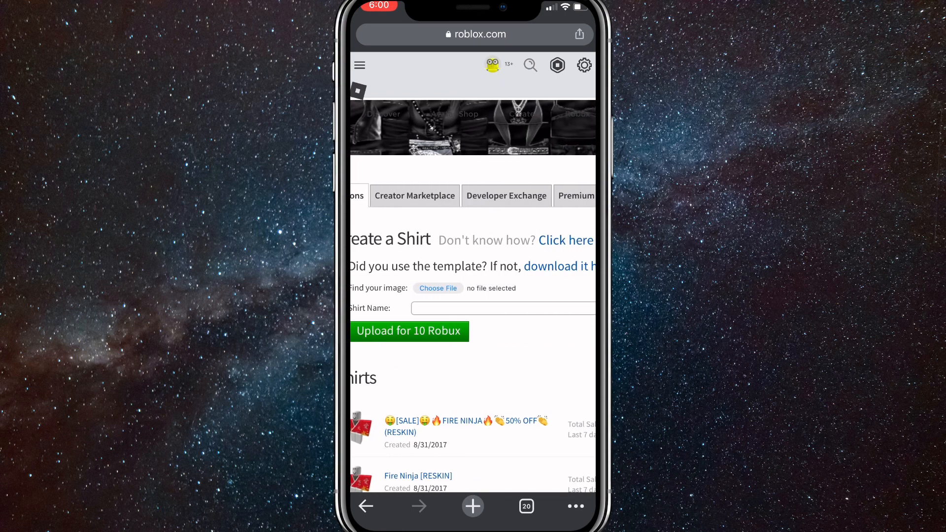
Choose the resized striped template from the photo library and confirm the 10 Robux shirt upload.
click(438, 288)
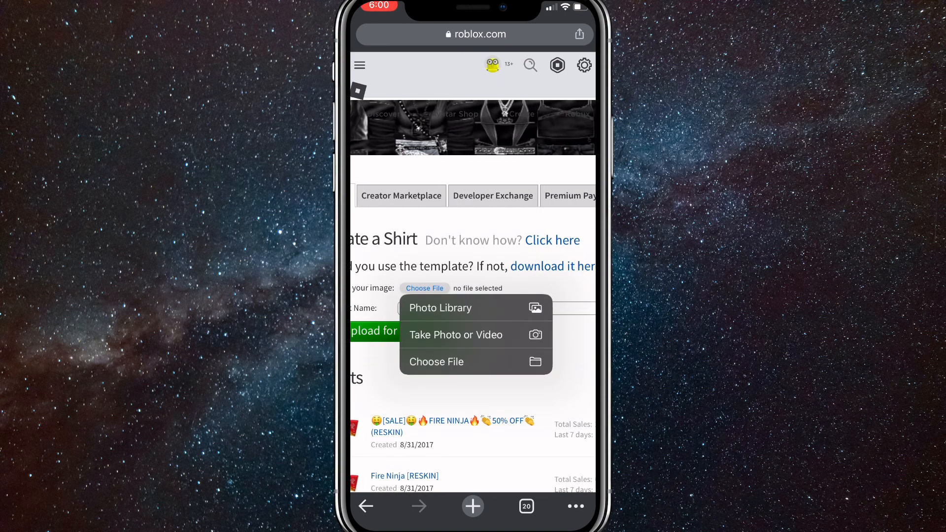
click(439, 308)
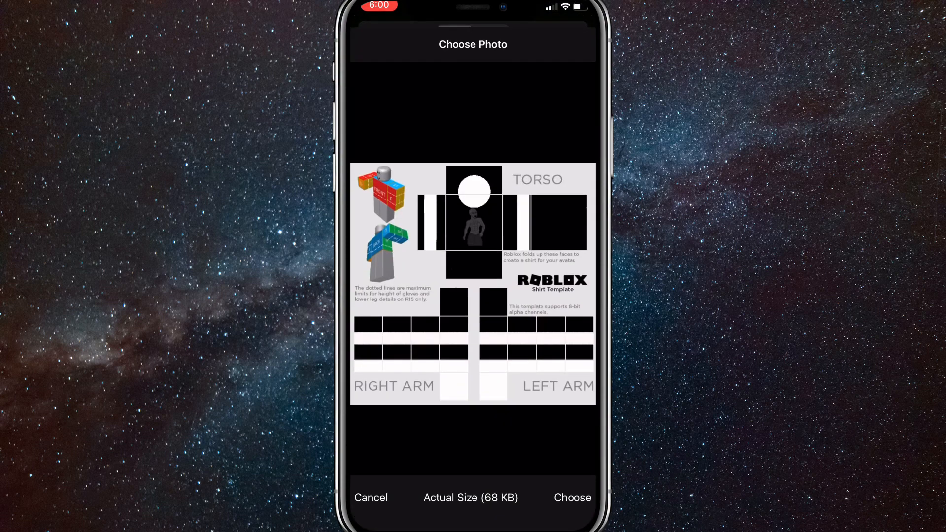
click(571, 497)
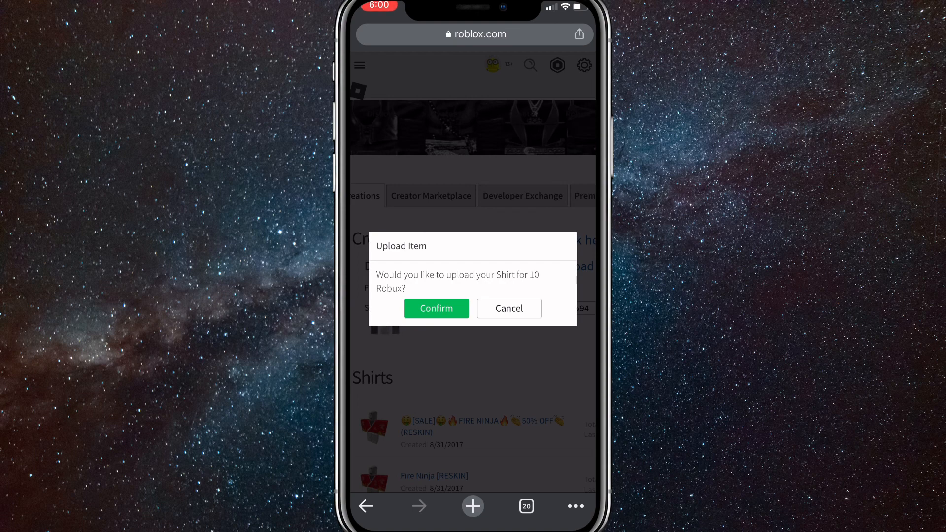
click(436, 309)
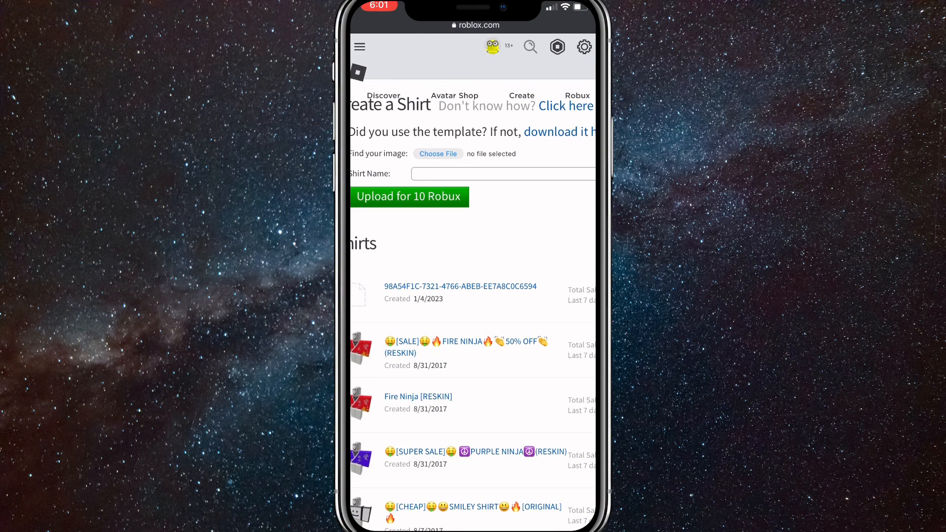
View the newly uploaded striped shirt's item page and try it on the avatar in 3D.
click(460, 286)
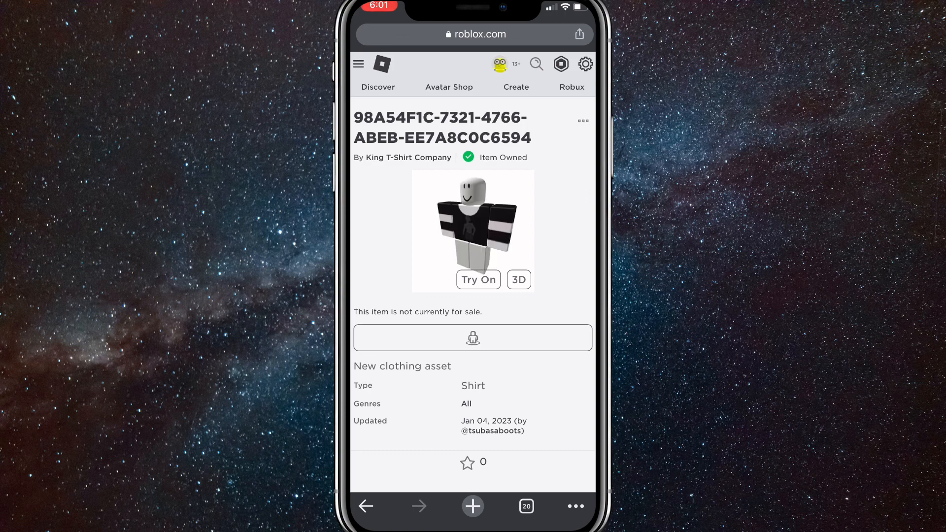
click(479, 279)
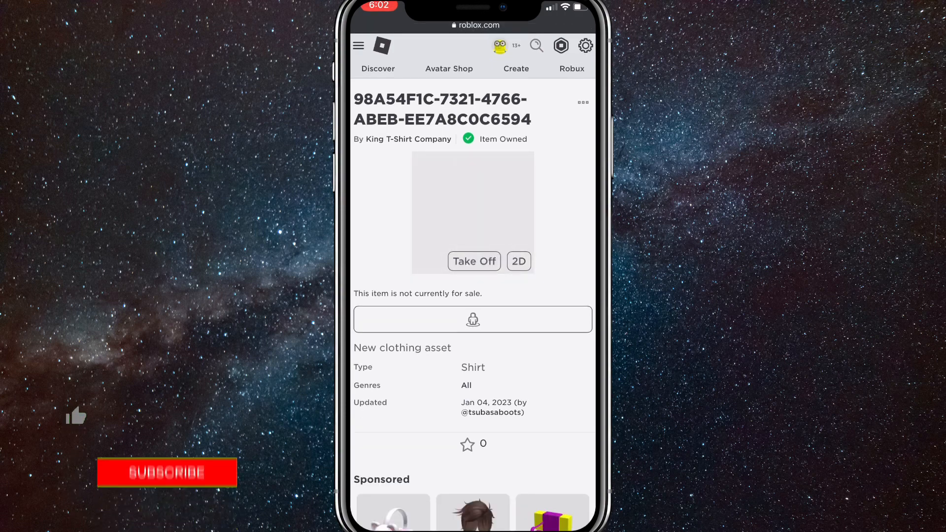
click(168, 472)
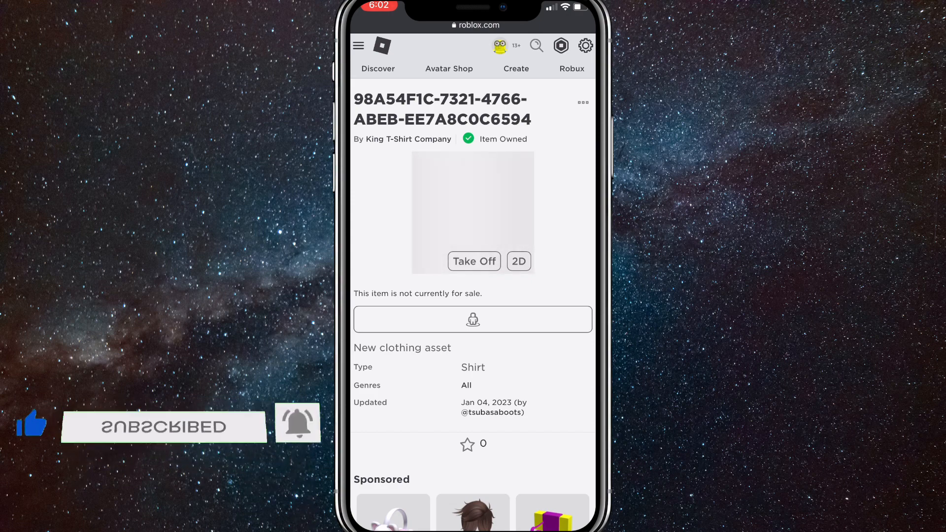